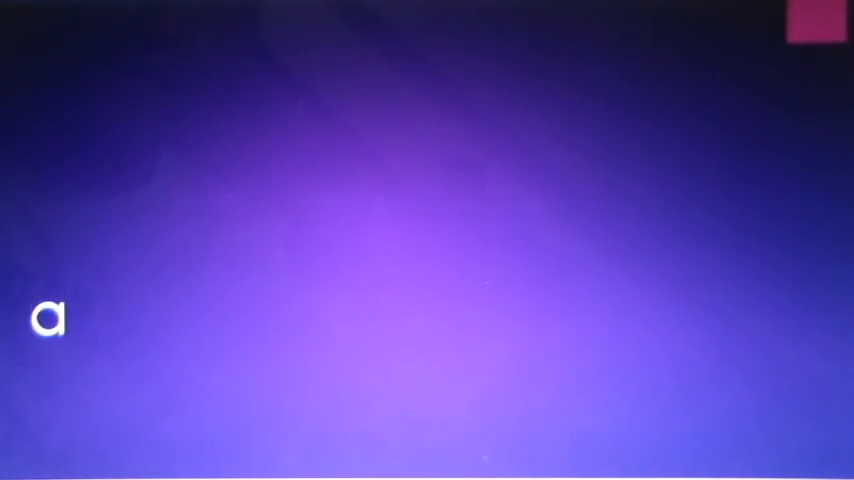
{"action": "type", "text": "b"}
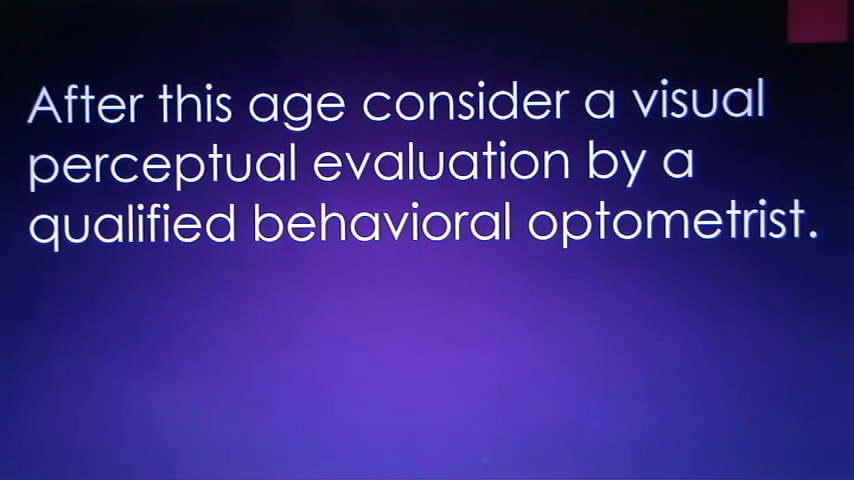
{"action": "key", "text": "Right"}
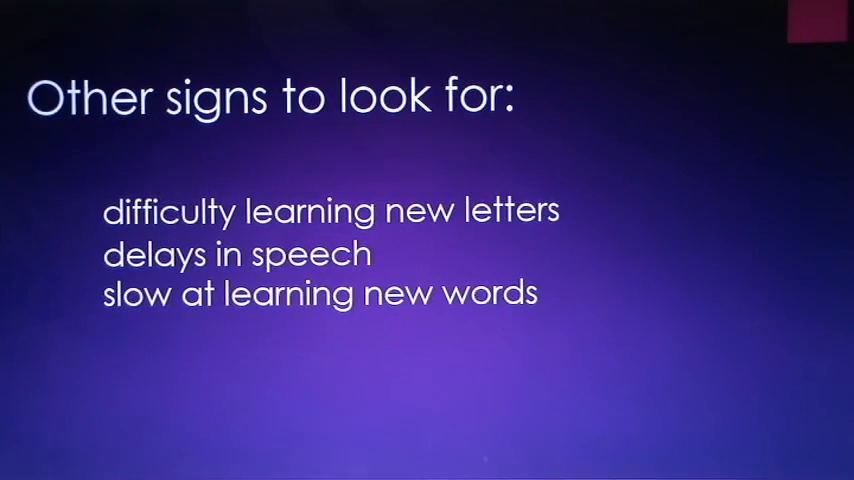